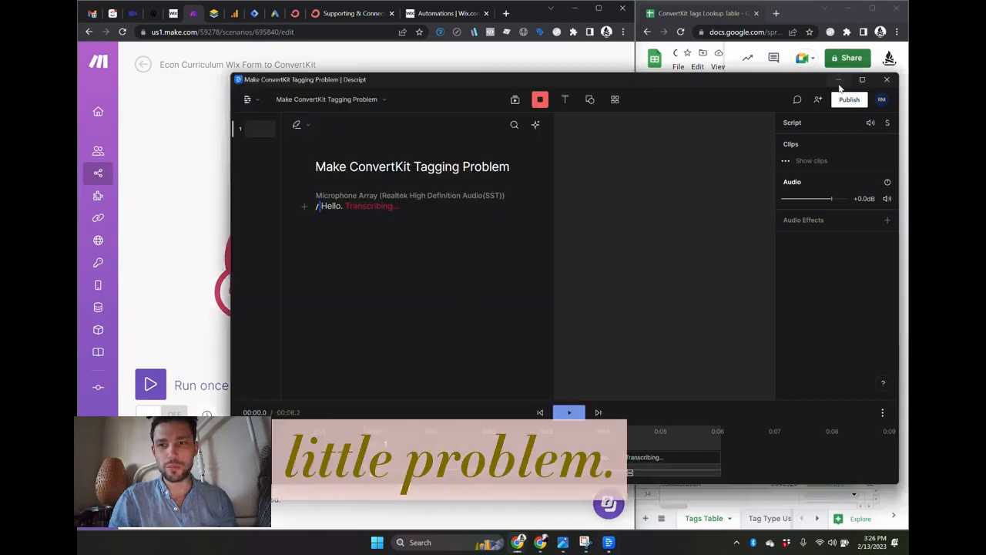
Enter a first name and settle on he/him as the pronoun choice in the preview form.
{"action": "left_click", "coordinate": [885, 80]}
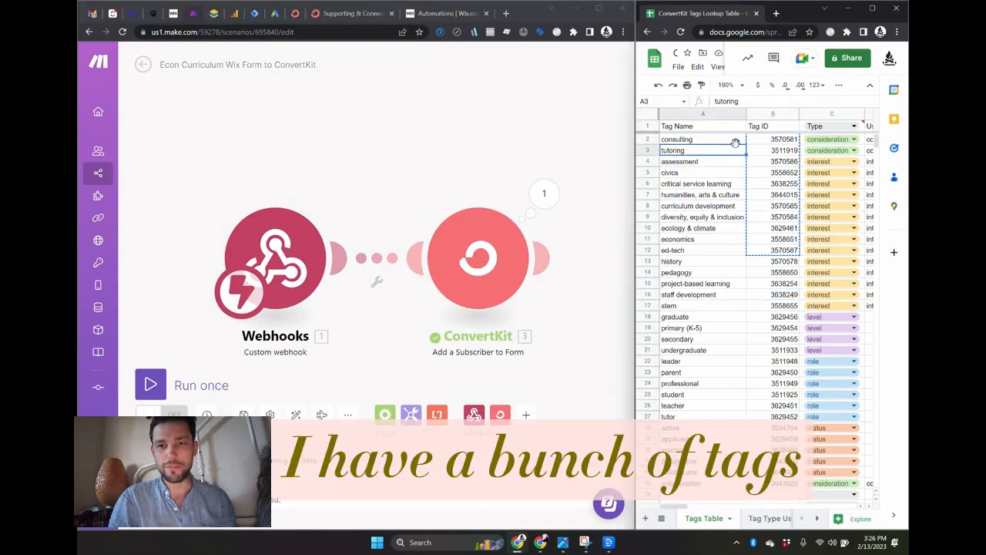
{"action": "left_click", "coordinate": [774, 194]}
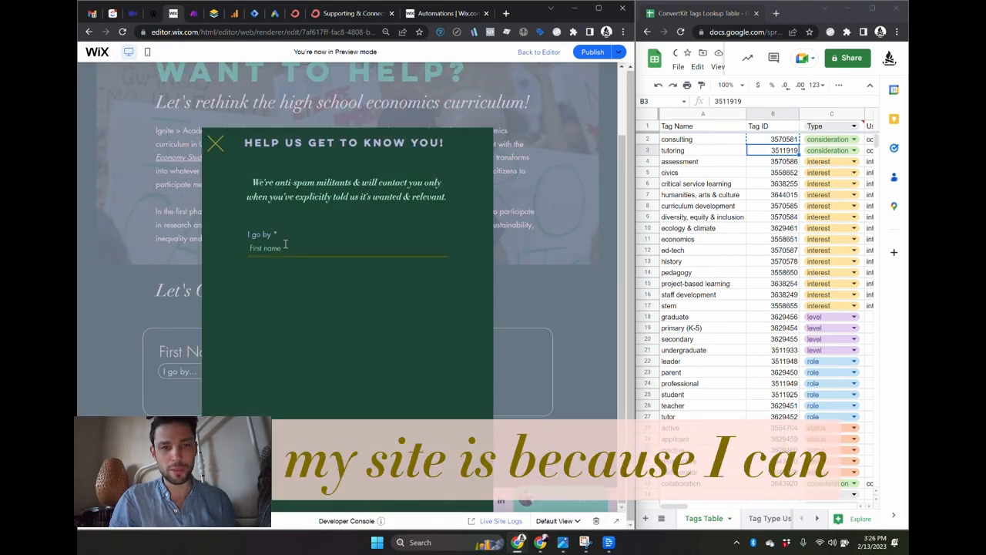
{"action": "left_click", "coordinate": [347, 204]}
{"action": "type", "text": "Robert"}
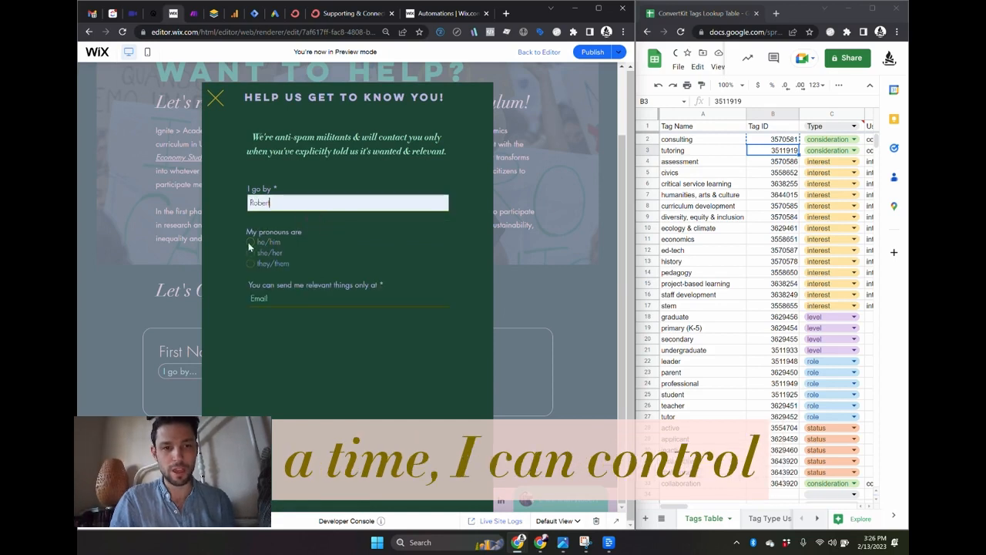
{"action": "left_click", "coordinate": [249, 242]}
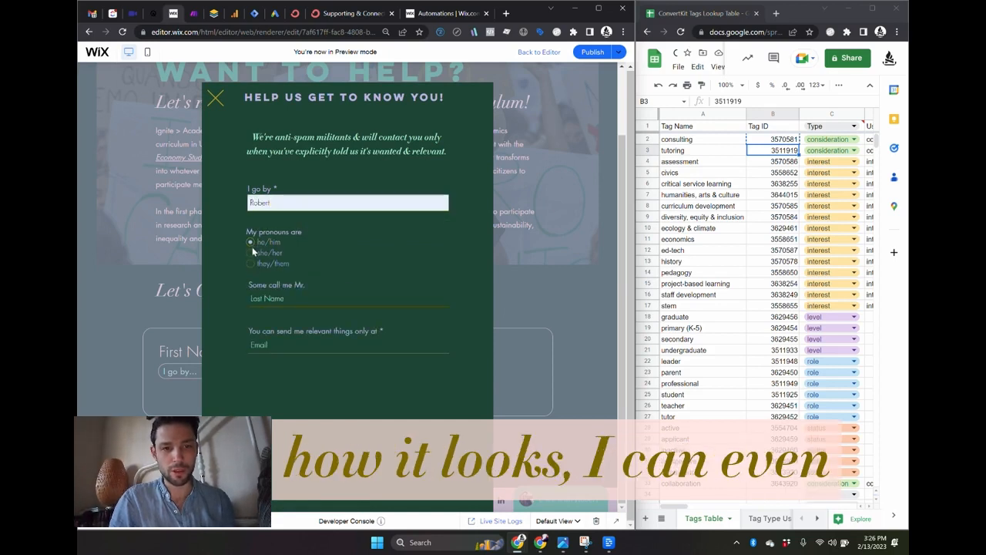
{"action": "left_click", "coordinate": [250, 253]}
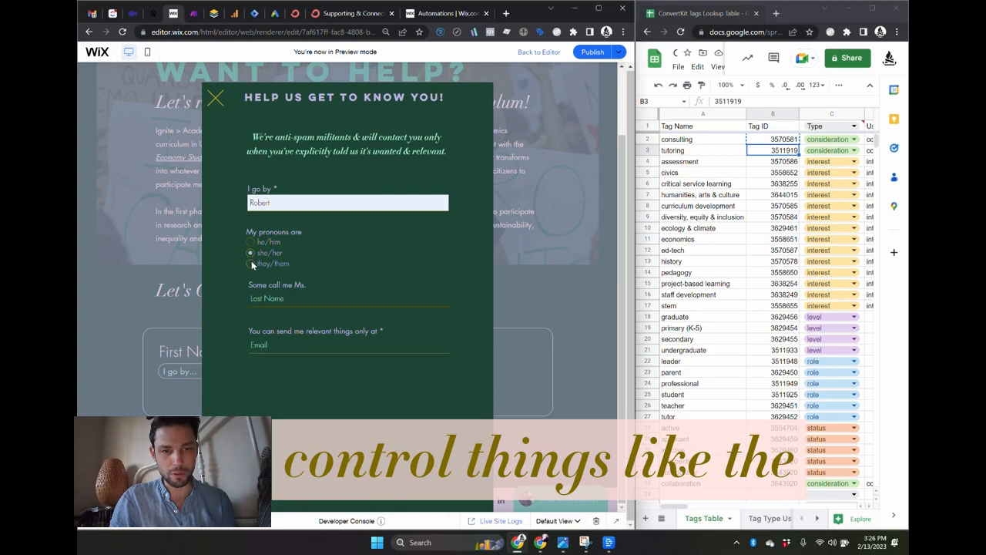
{"action": "left_click", "coordinate": [249, 240]}
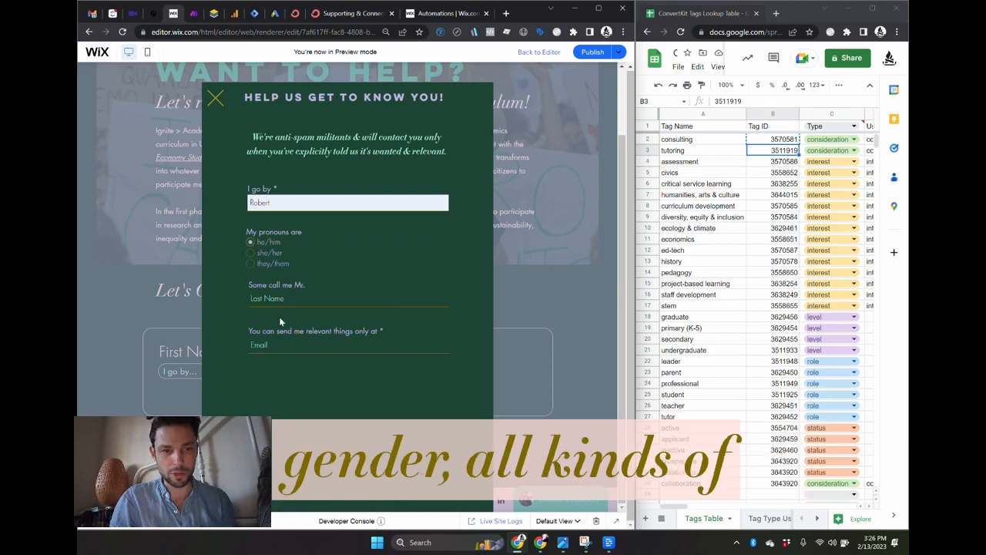
Fill the email field with a test address and move down the form.
{"action": "left_click", "coordinate": [346, 346]}
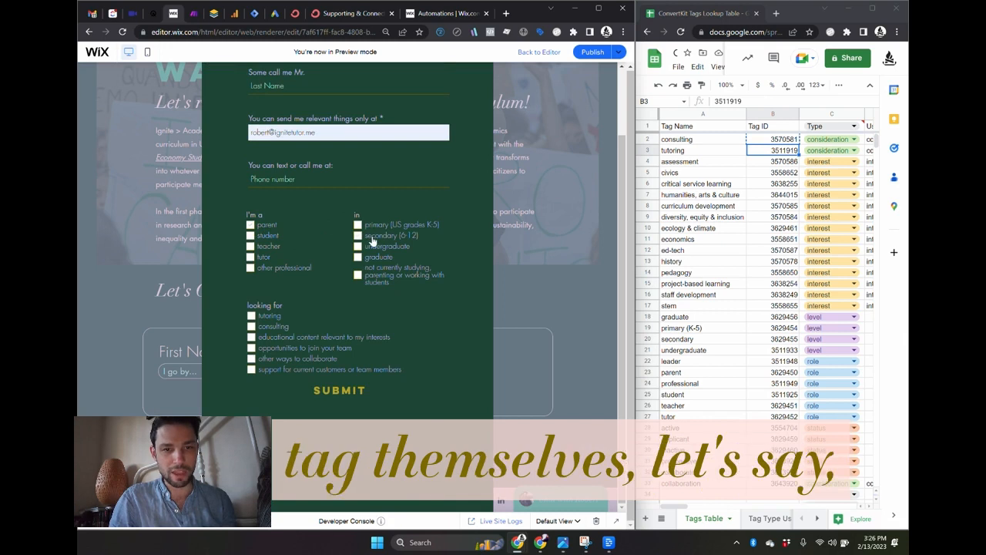
{"action": "mouse_move", "coordinate": [349, 279]}
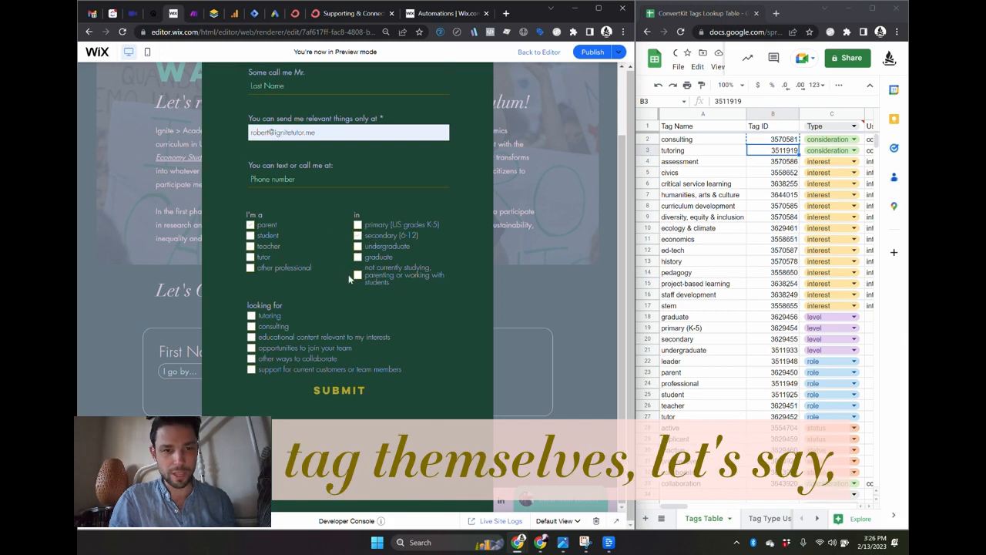
{"action": "scroll", "scroll_direction": "down", "scroll_amount": 3}
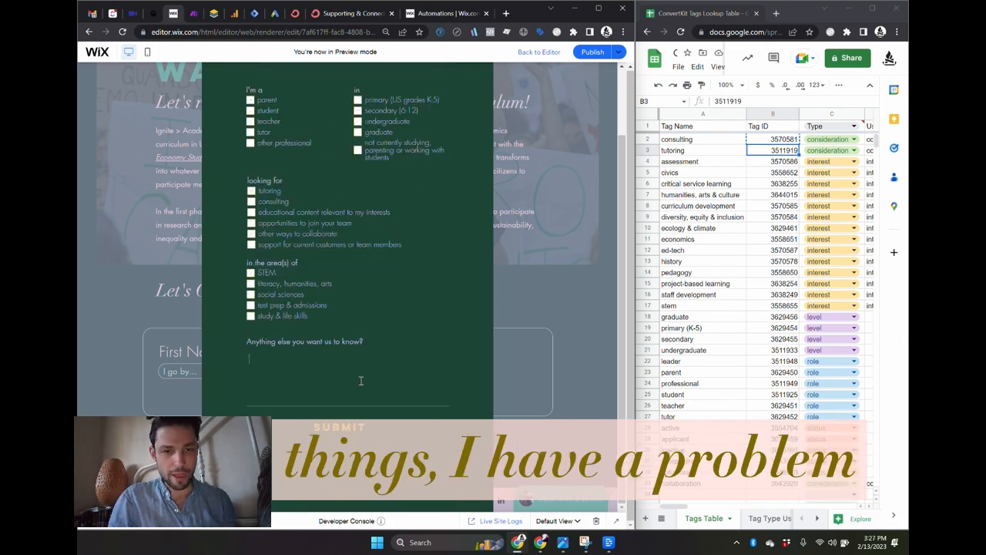
{"action": "type", "text": "tes"}
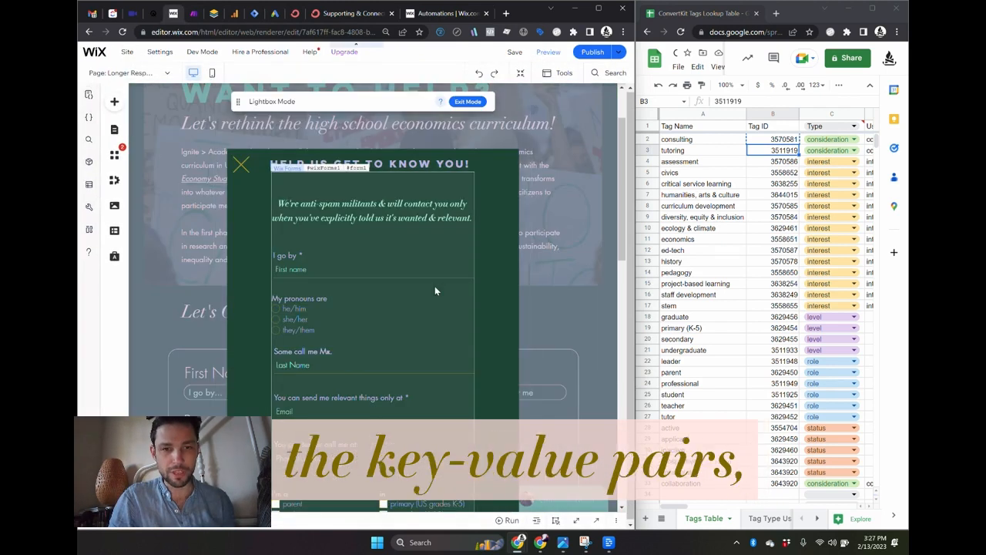
Show the grade-level checkbox field's choices with their stored tag-ID values.
{"action": "scroll", "scroll_direction": "down", "scroll_amount": 3}
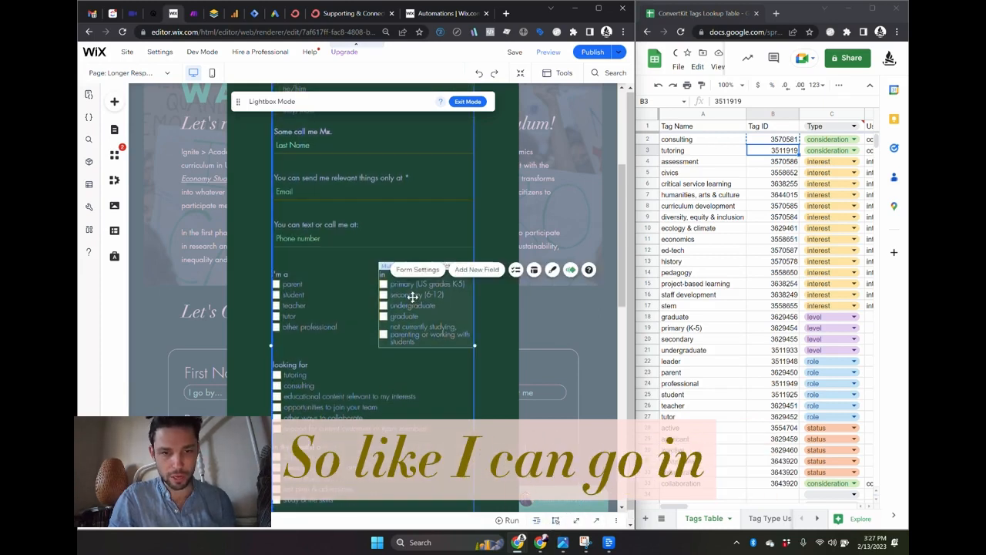
{"action": "left_click", "coordinate": [424, 308]}
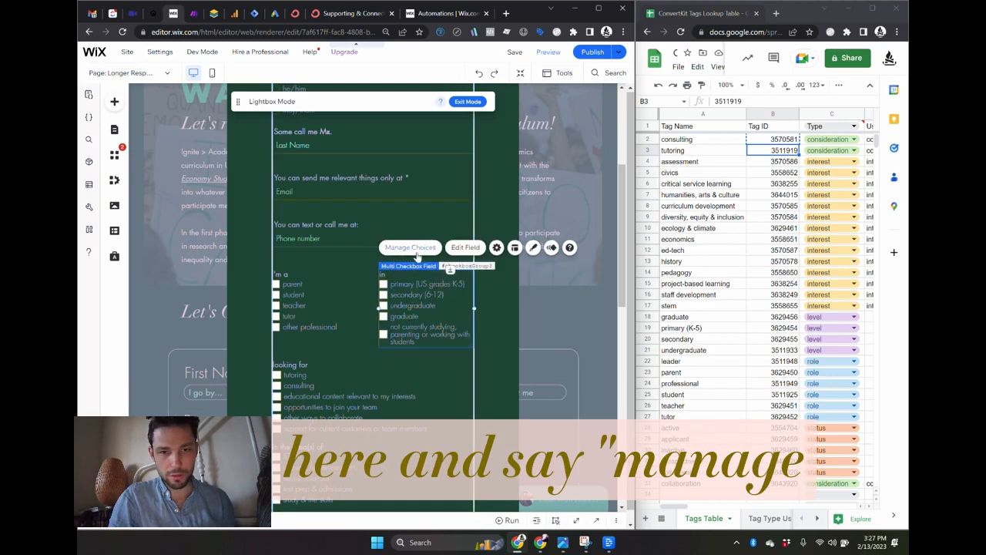
{"action": "left_click", "coordinate": [410, 246]}
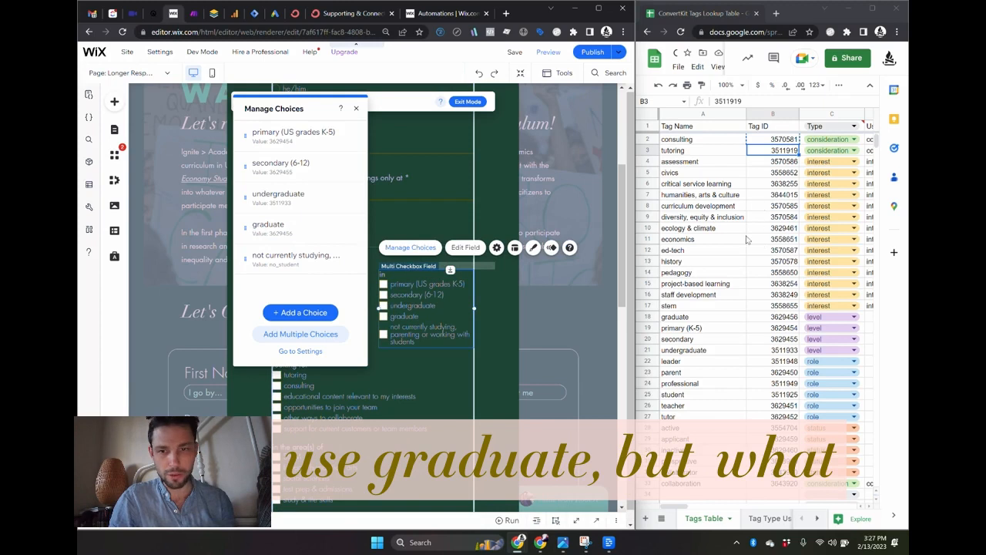
{"action": "left_click", "coordinate": [773, 317]}
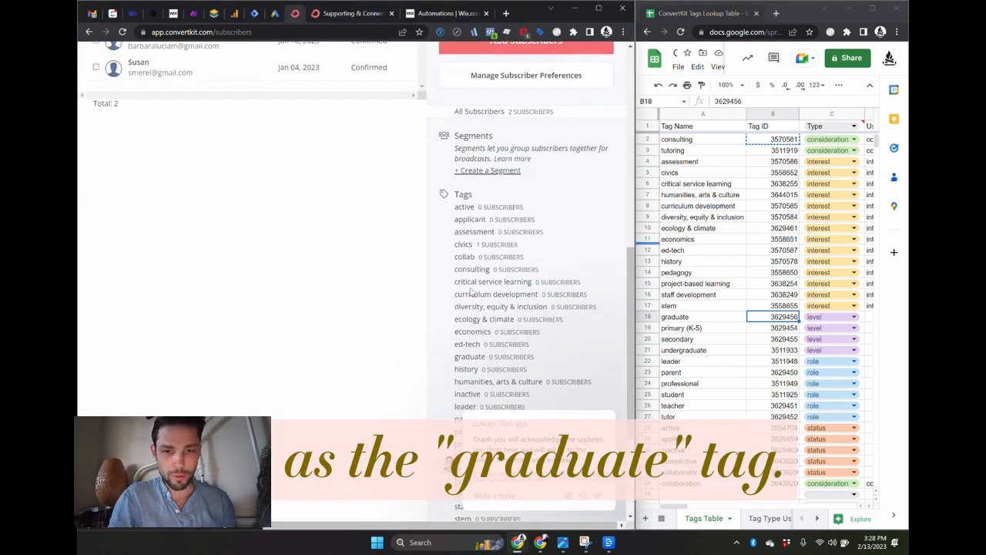
{"action": "scroll", "scroll_direction": "down", "scroll_amount": 3}
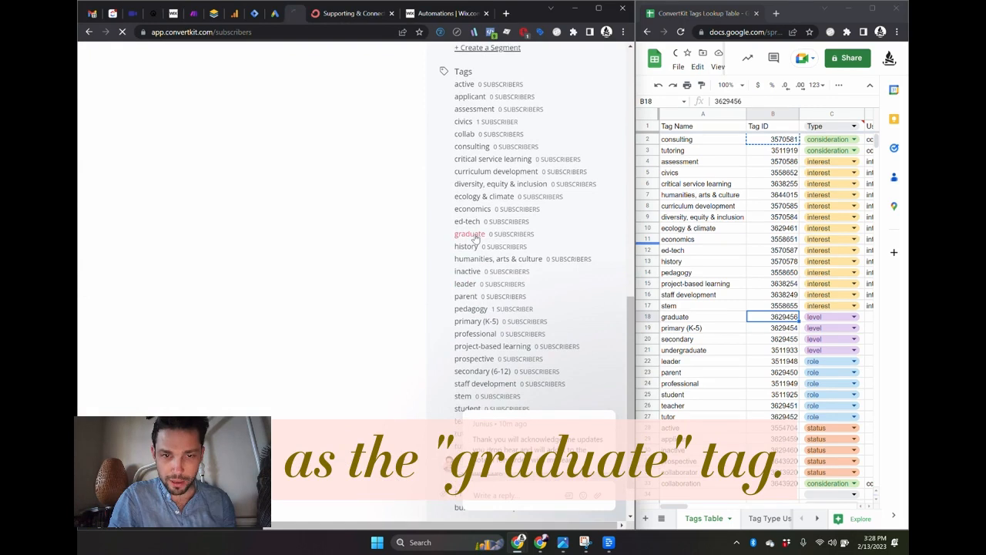
{"action": "left_click", "coordinate": [470, 234]}
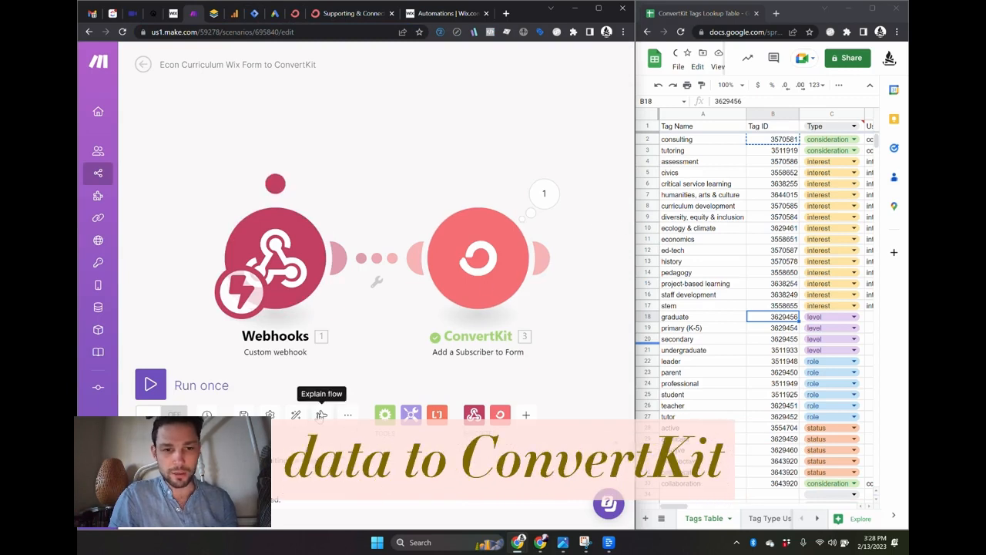
{"action": "mouse_move", "coordinate": [435, 154]}
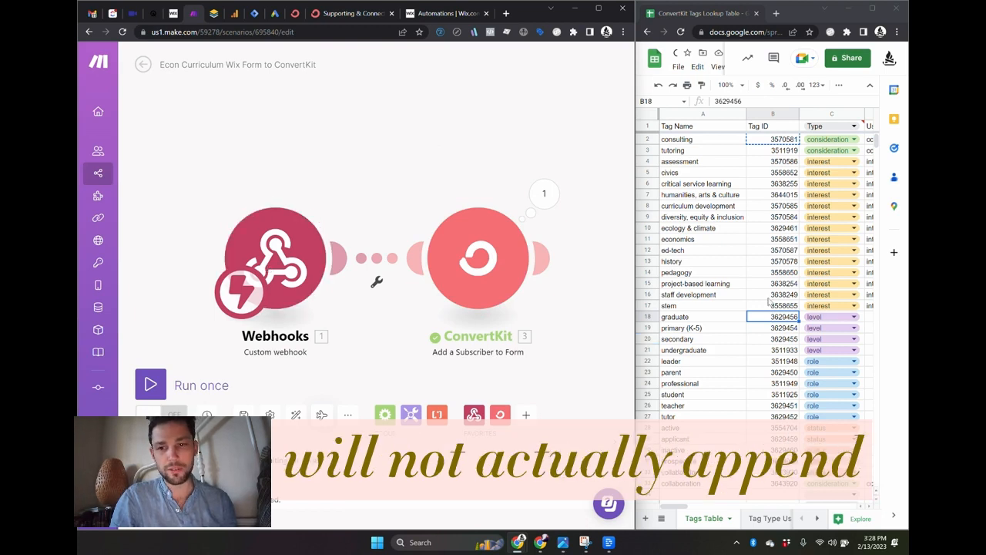
{"action": "left_click", "coordinate": [477, 259]}
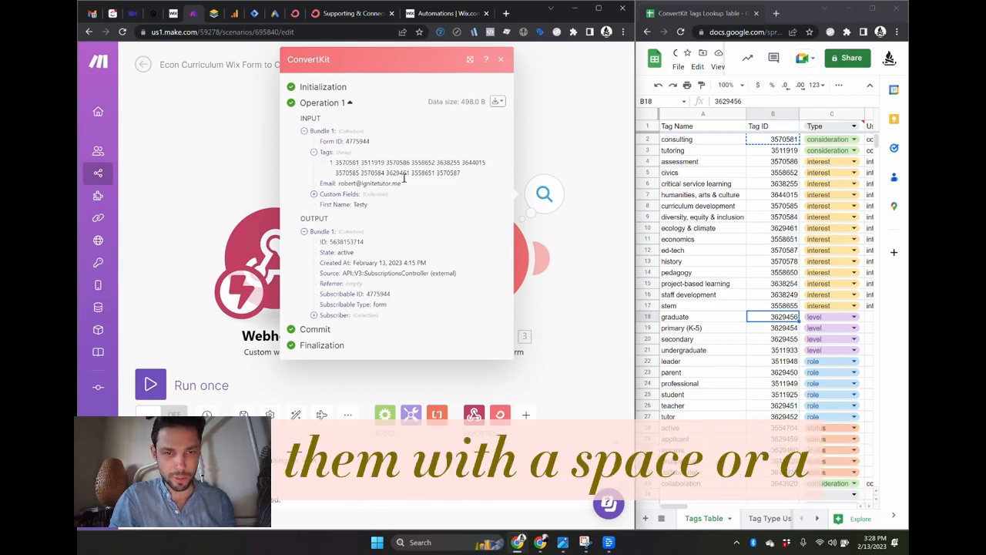
{"action": "left_click", "coordinate": [501, 59]}
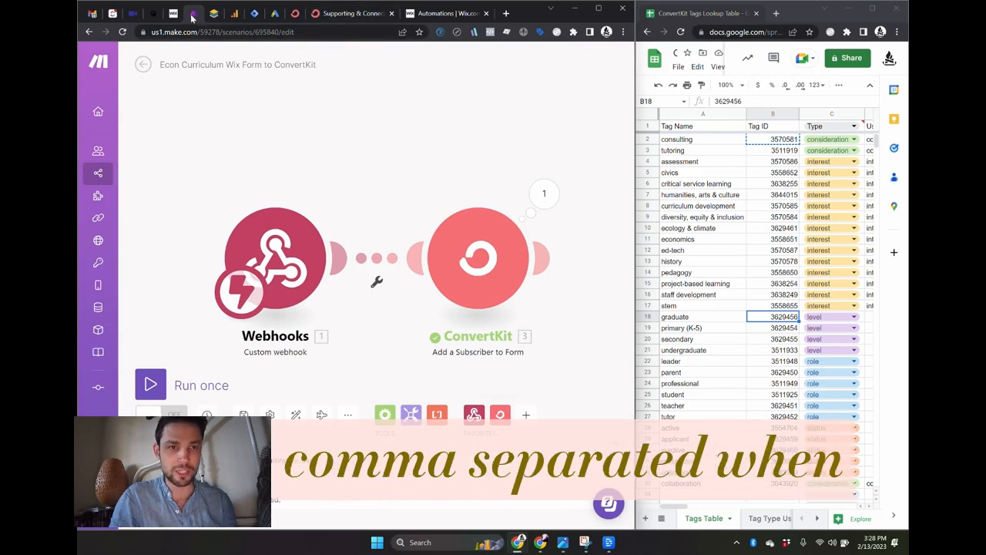
{"action": "left_click", "coordinate": [173, 13]}
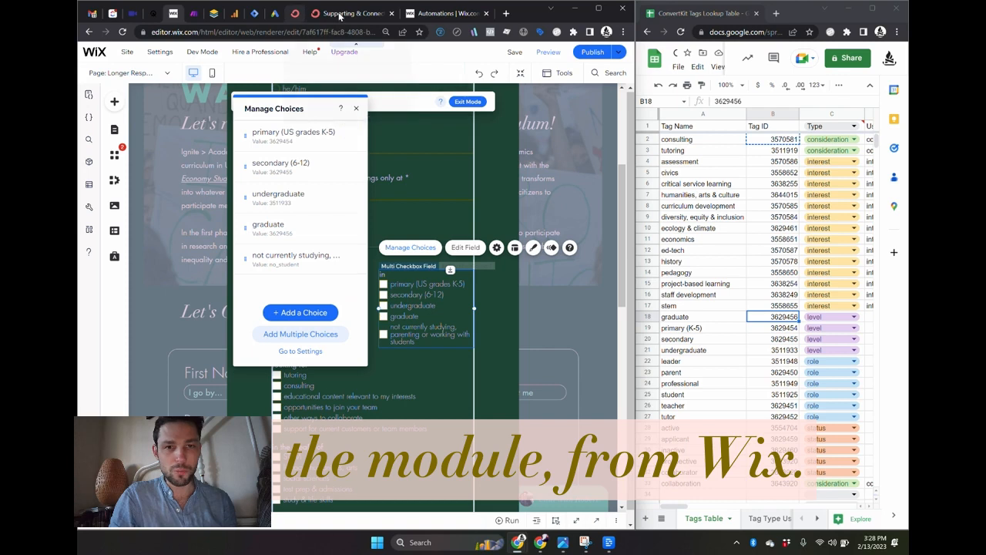
{"action": "mouse_move", "coordinate": [447, 13]}
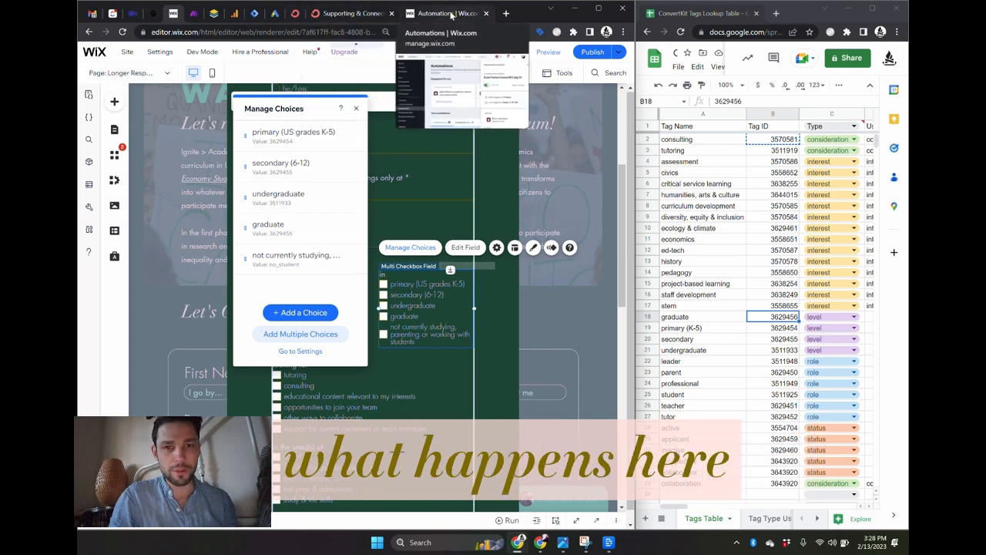
{"action": "left_click", "coordinate": [447, 12]}
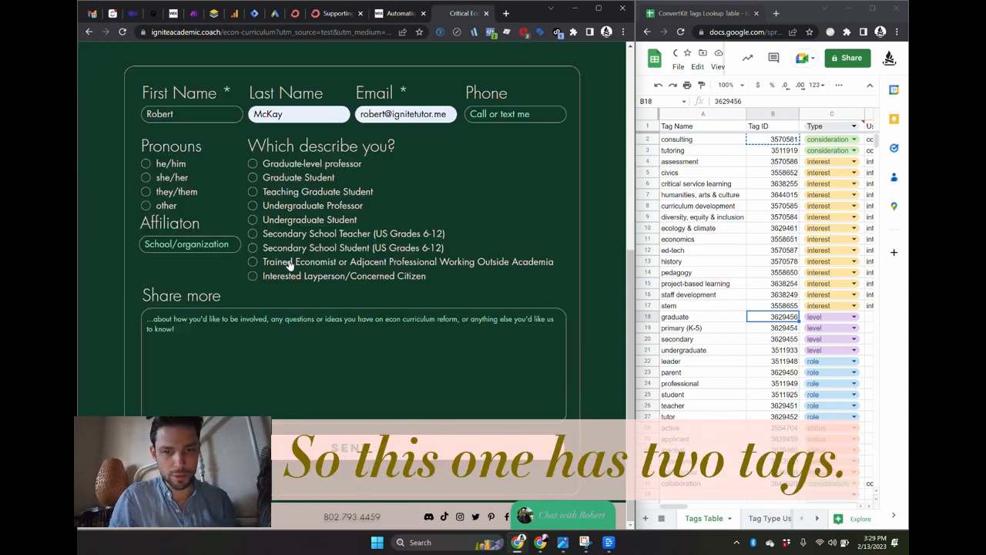
Tick 'Trained Economist or Adjacent Professional' on the live curriculum form.
{"action": "left_click", "coordinate": [252, 262]}
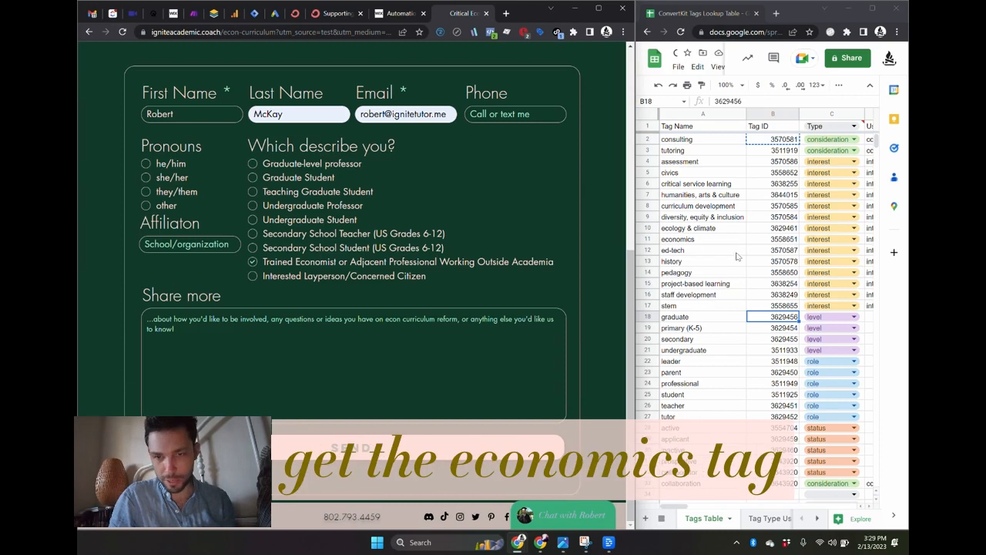
{"action": "left_click", "coordinate": [773, 239]}
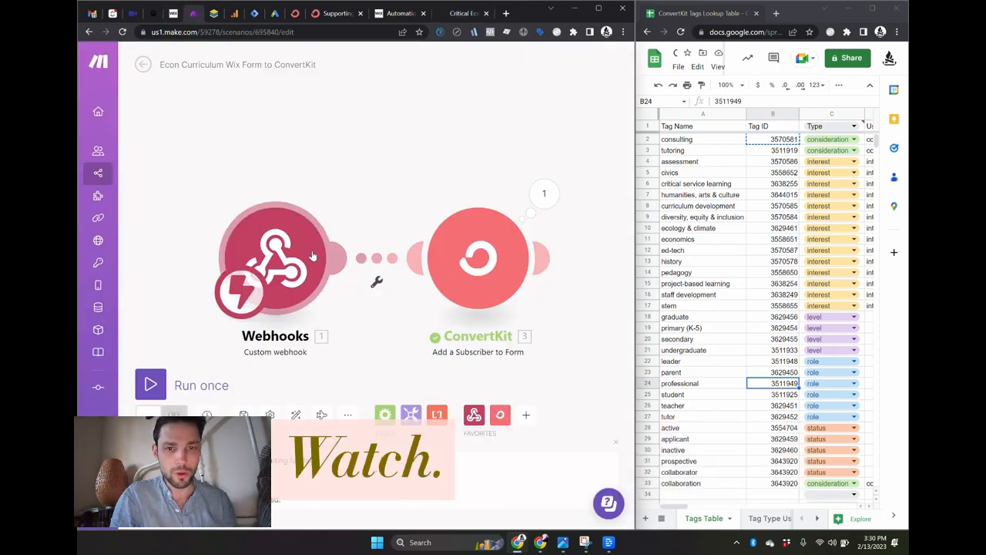
Inspect the webhook's received data bundle and the ConvertKit module's run output.
{"action": "left_click", "coordinate": [274, 259]}
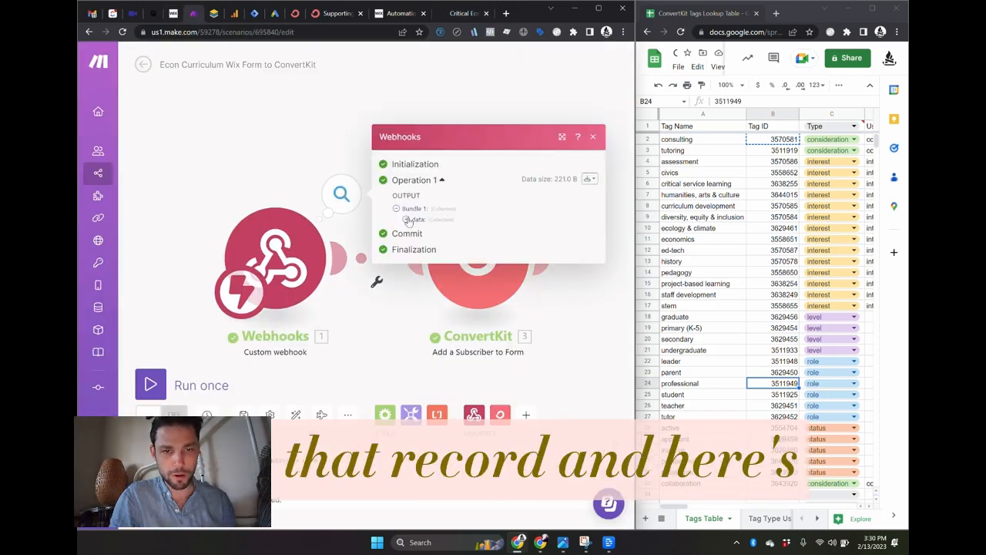
{"action": "left_click", "coordinate": [407, 219]}
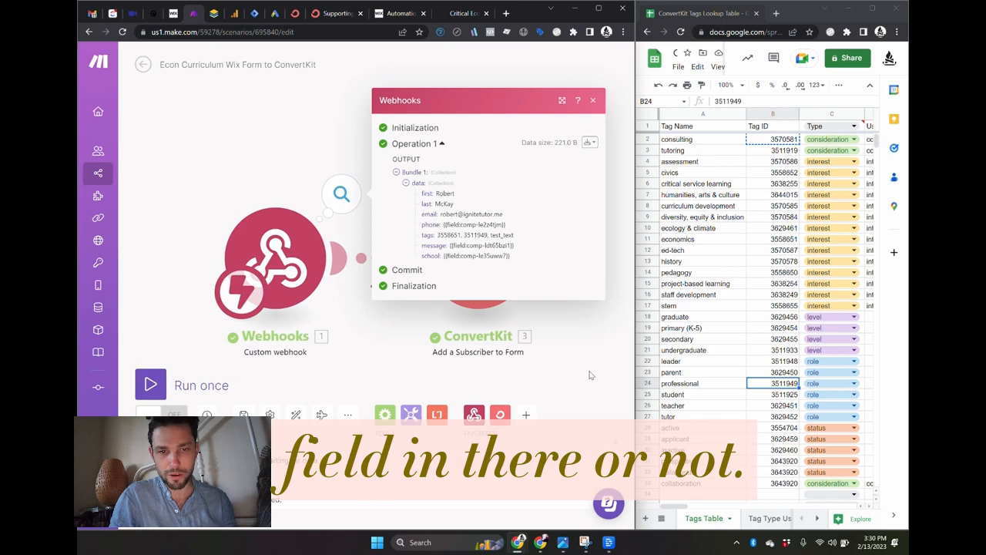
{"action": "left_click", "coordinate": [478, 336]}
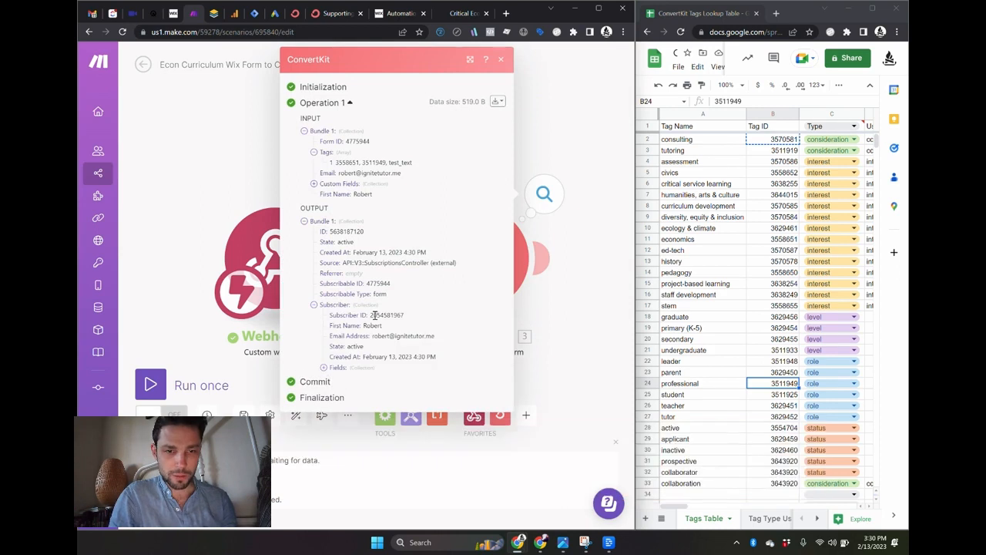
View the new subscriber's ConvertKit profile showing only the economics tag.
{"action": "left_click", "coordinate": [314, 367]}
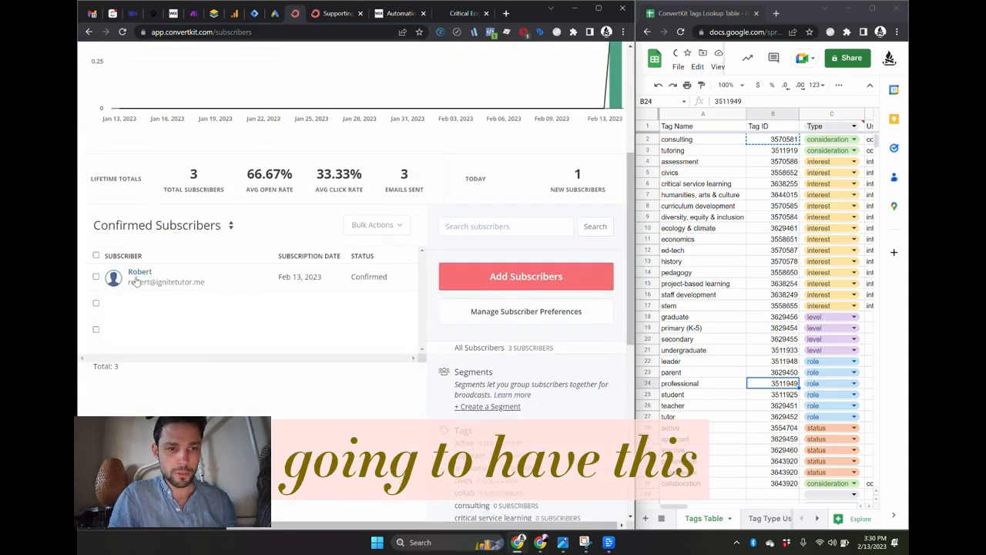
{"action": "left_click", "coordinate": [139, 275]}
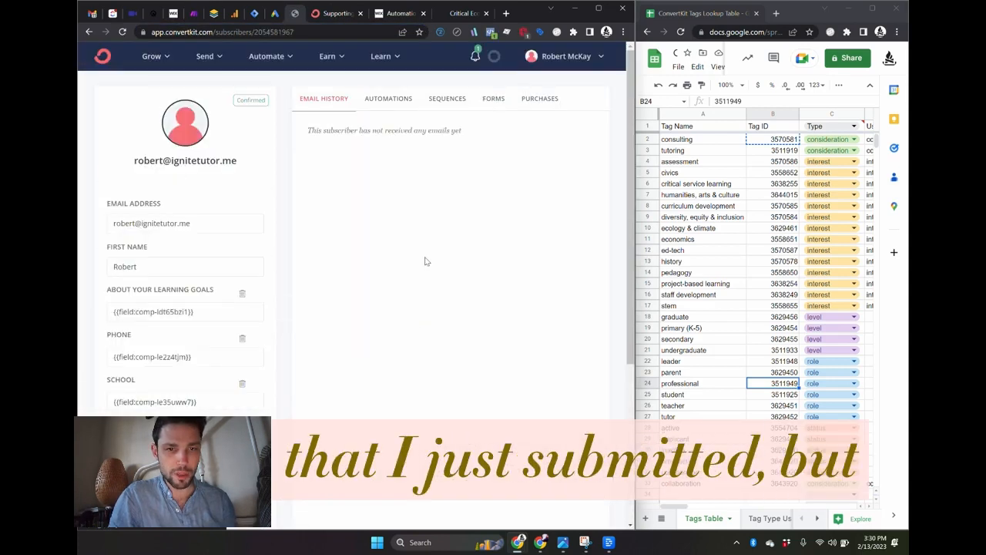
{"action": "scroll", "scroll_direction": "down", "scroll_amount": 3}
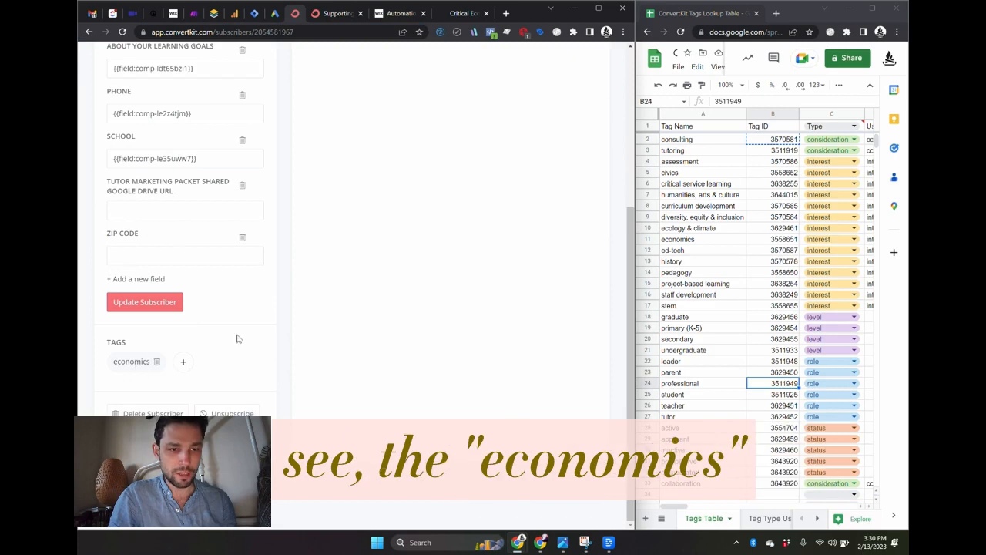